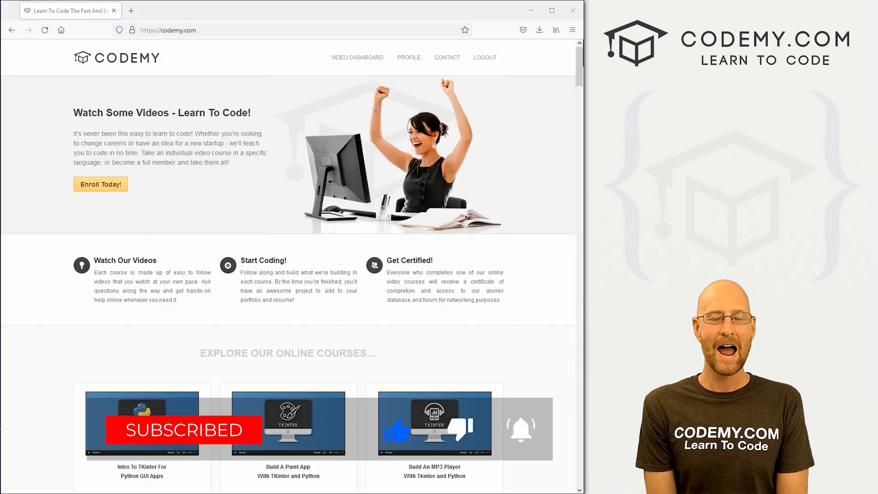
# Step: In Musker, try a search that triggers the 'That User does not exist' message
pyautogui.scroll(-3)
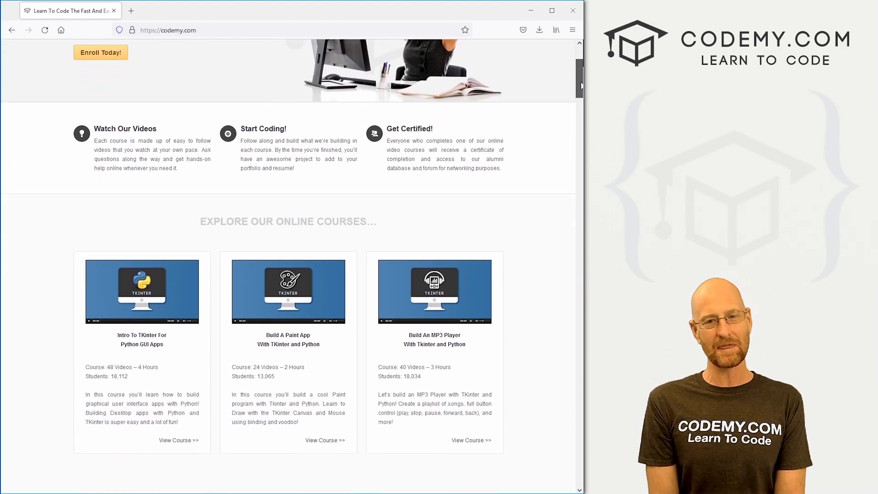
pyautogui.scroll(-3)
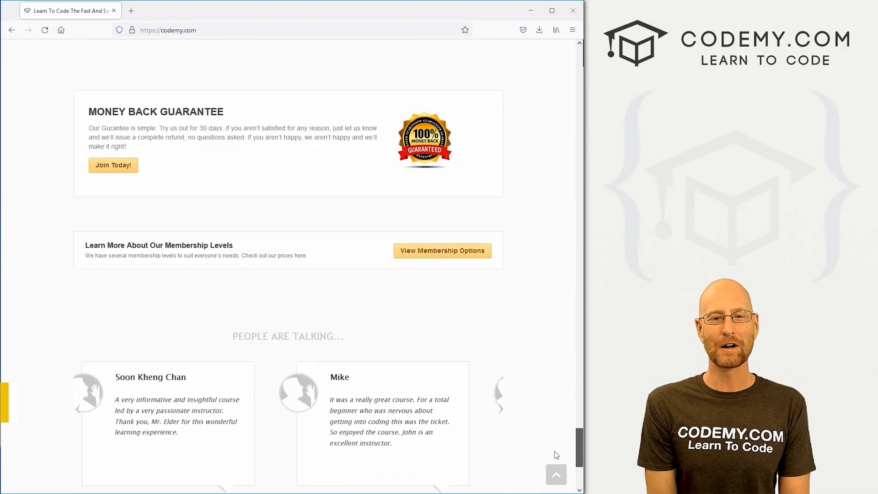
pyautogui.click(500, 409)
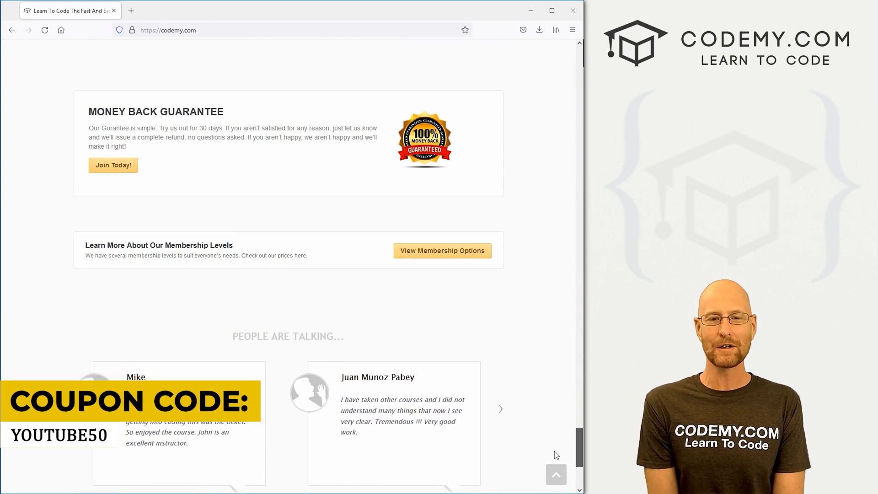
pyautogui.click(67, 10)
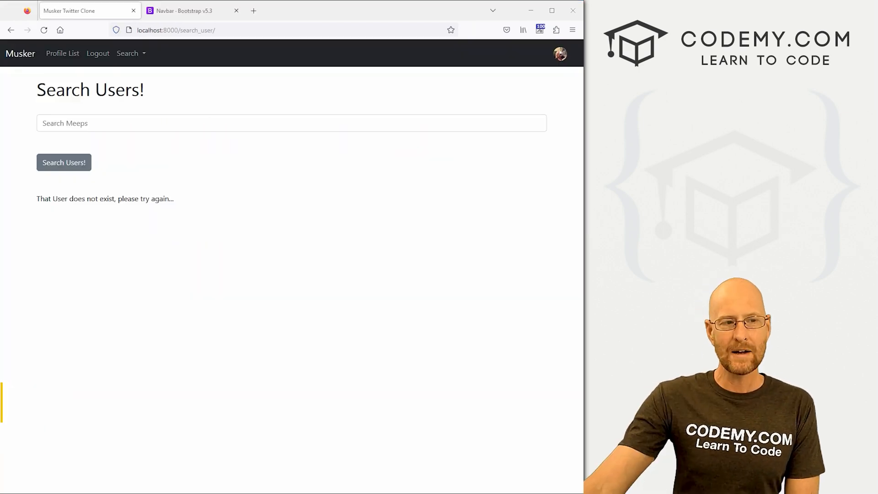
pyautogui.doubleClick(105, 198)
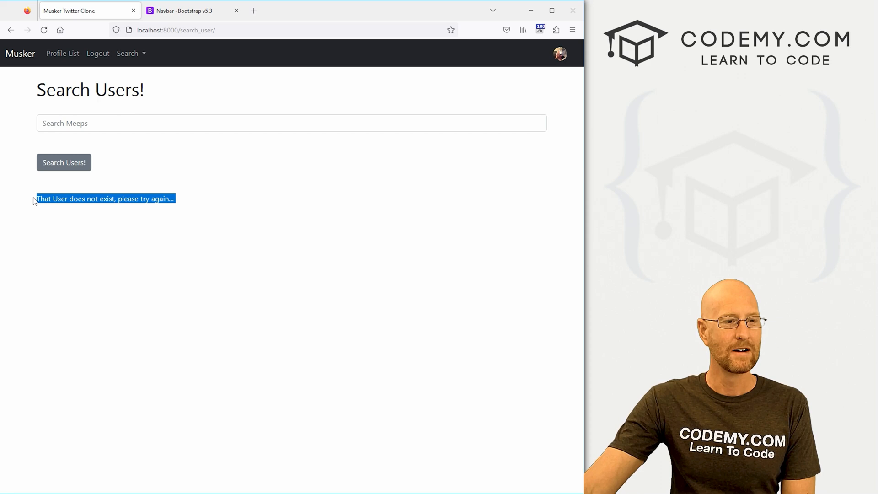
pyautogui.moveTo(101, 212)
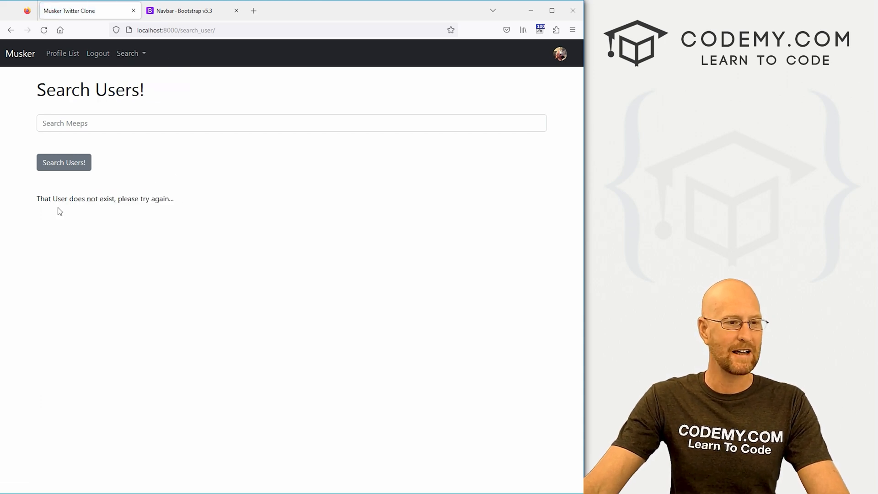
pyautogui.moveTo(84, 198); pyautogui.dragTo(174, 198)
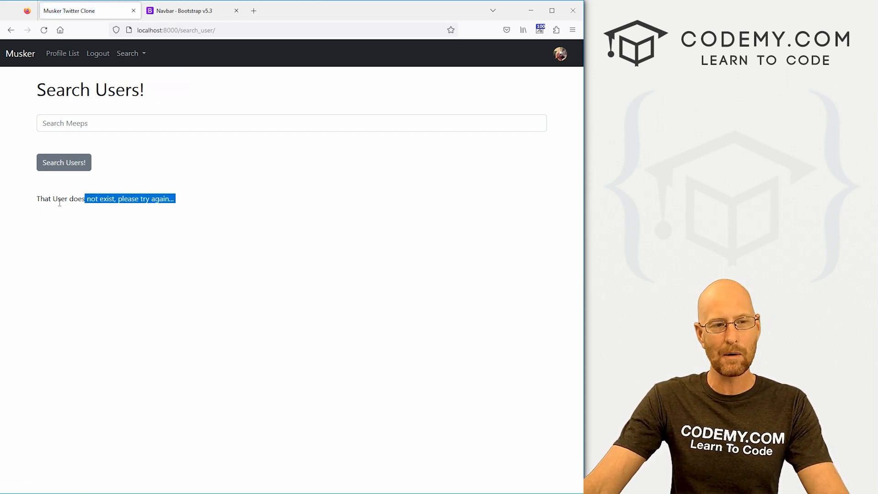
pyautogui.write('a')
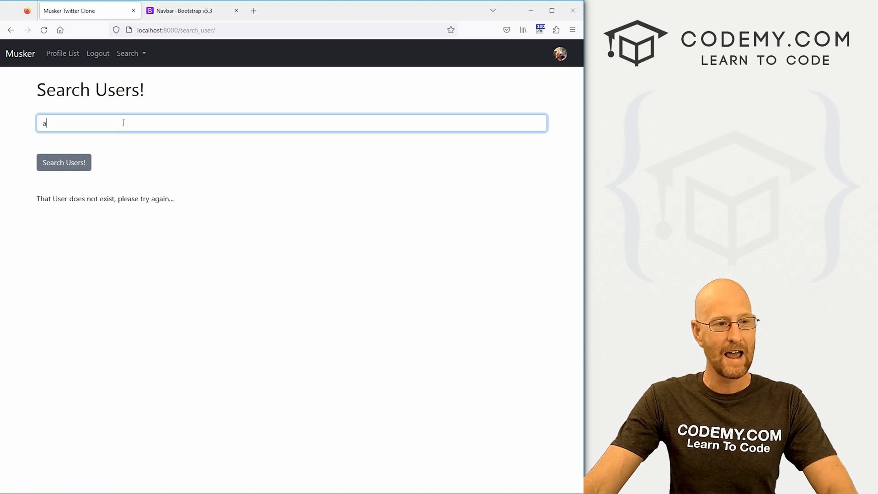
pyautogui.click(63, 162)
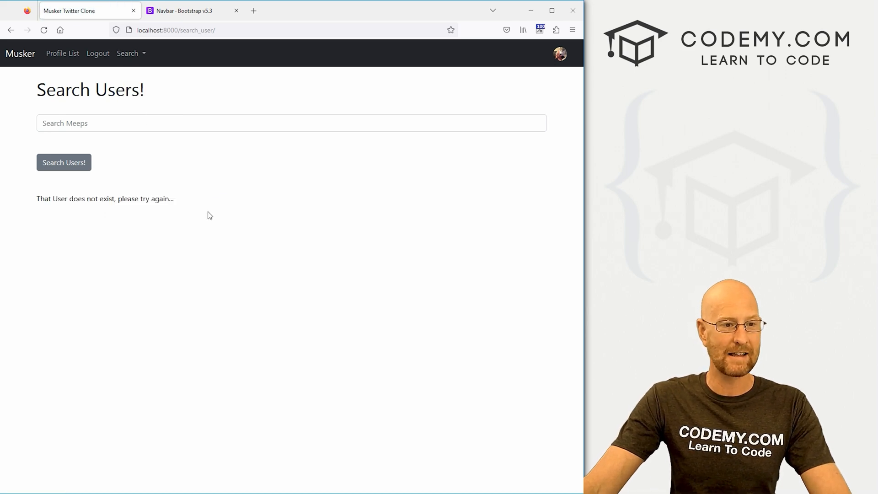
pyautogui.moveTo(243, 192)
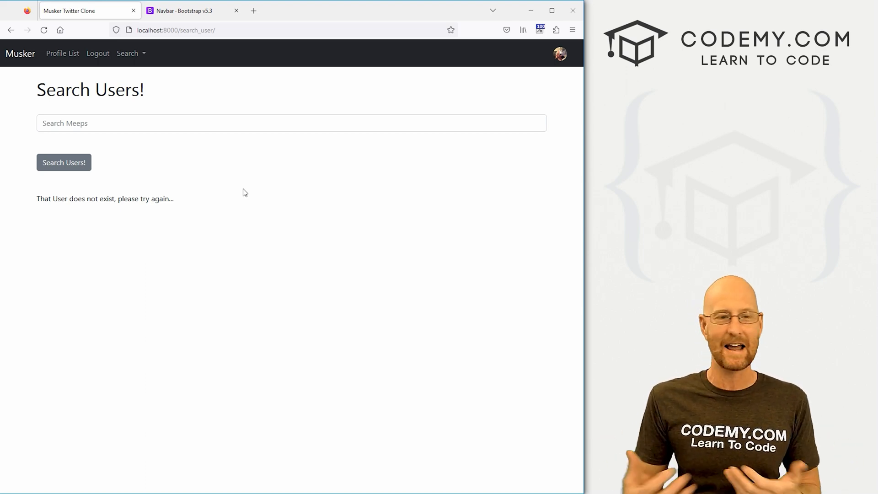
# Step: Review search_user.html's if searched condition, results loop and else branch
pyautogui.doubleClick(105, 198)
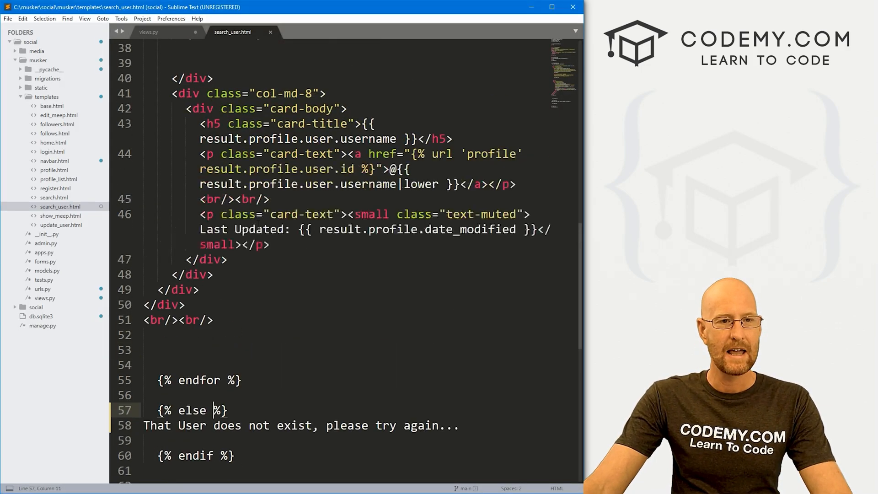
pyautogui.scroll(3)
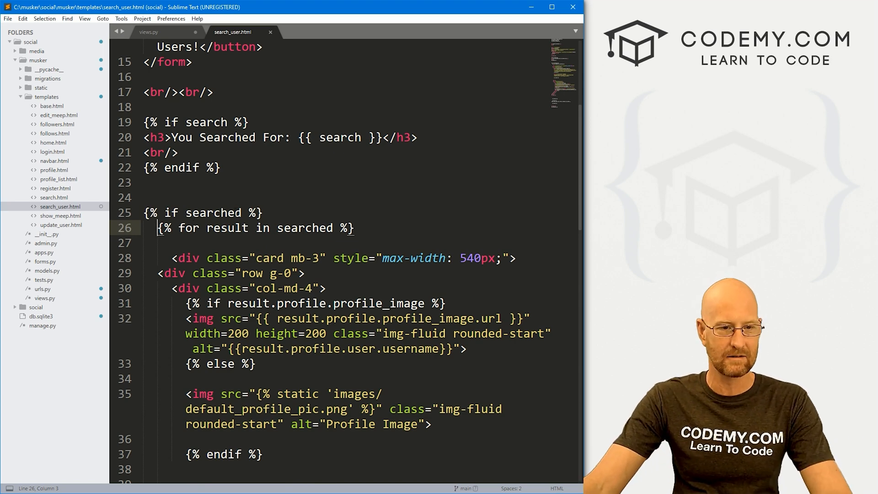
pyautogui.doubleClick(214, 212)
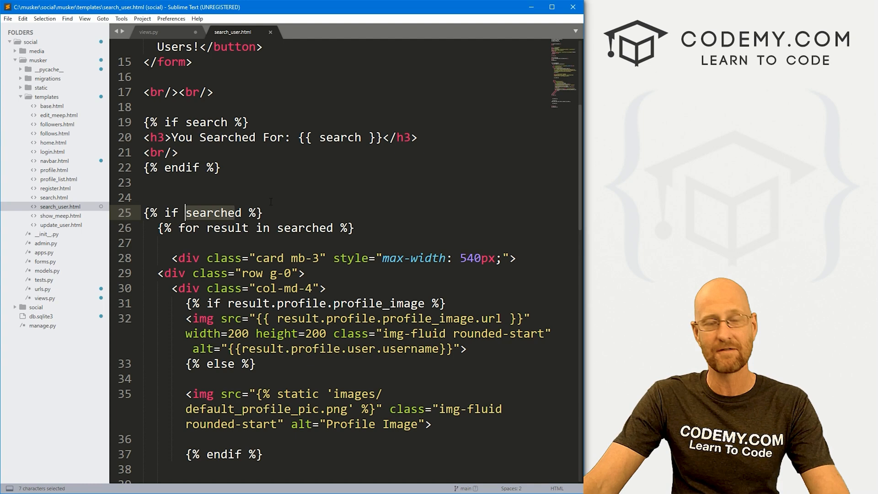
pyautogui.scroll(-3)
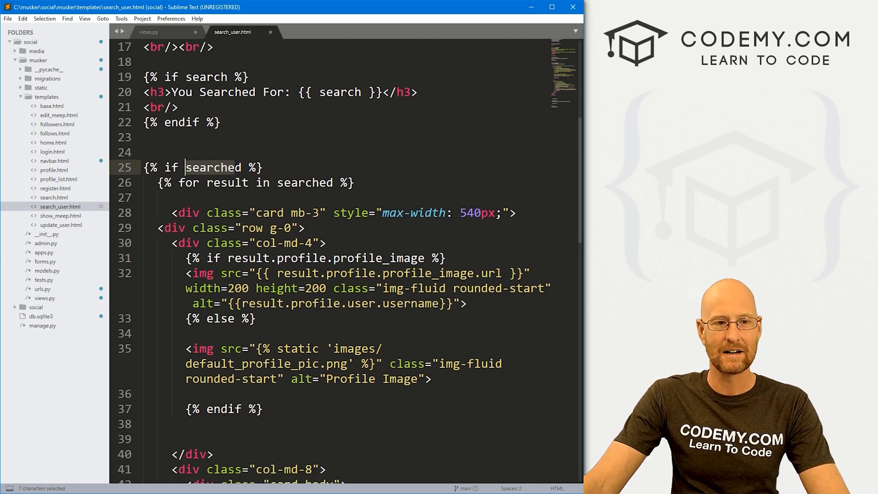
pyautogui.scroll(-3)
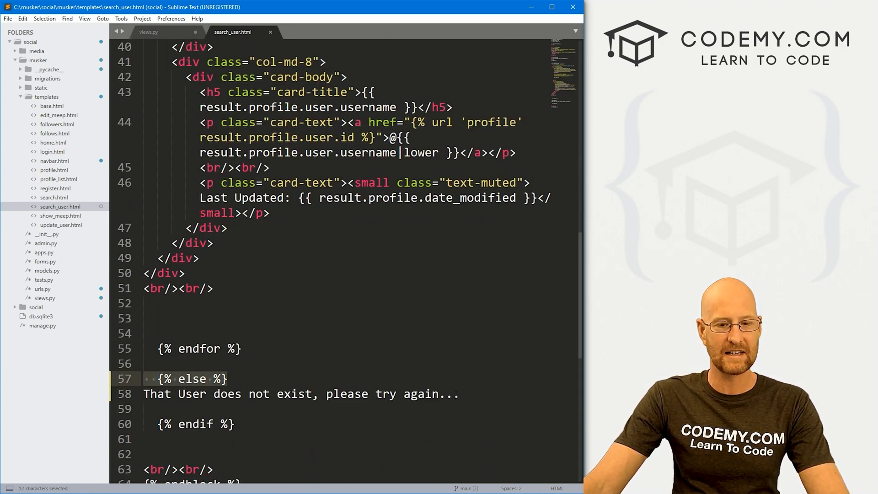
pyautogui.click(306, 376)
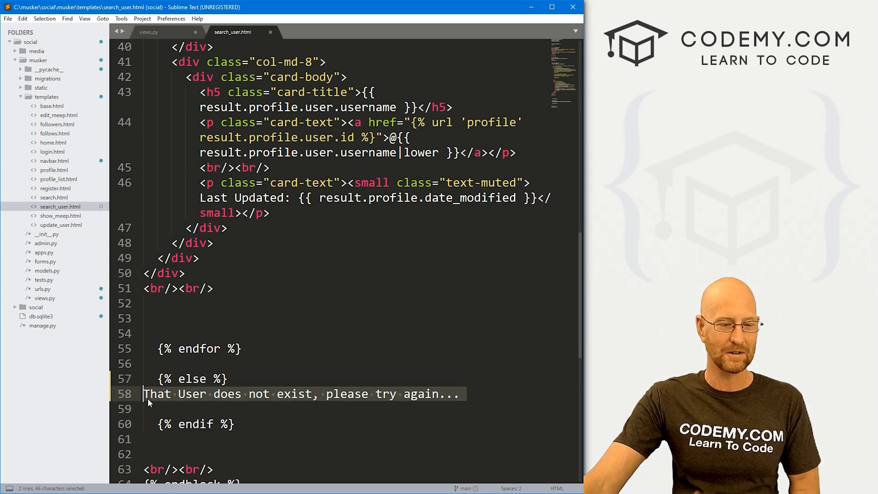
pyautogui.scroll(3)
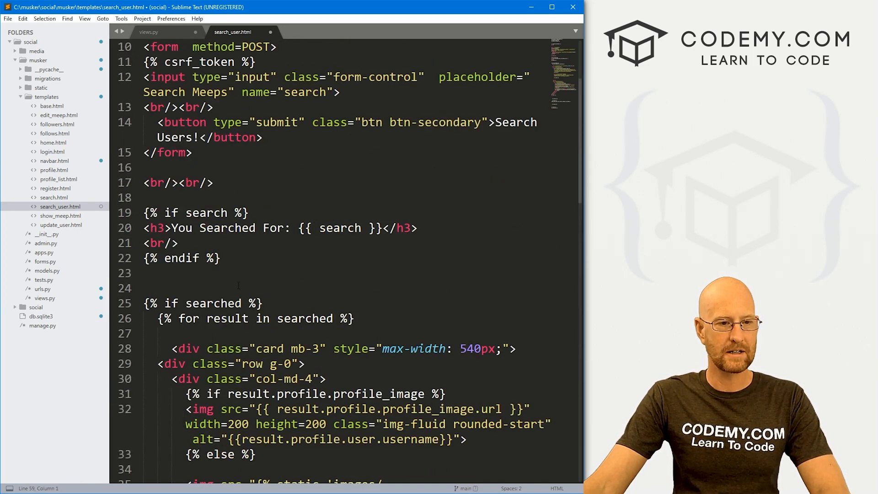
# Step: Add =={{ searched }}== on line 24 above the if searched block and save the template
pyautogui.click(145, 288)
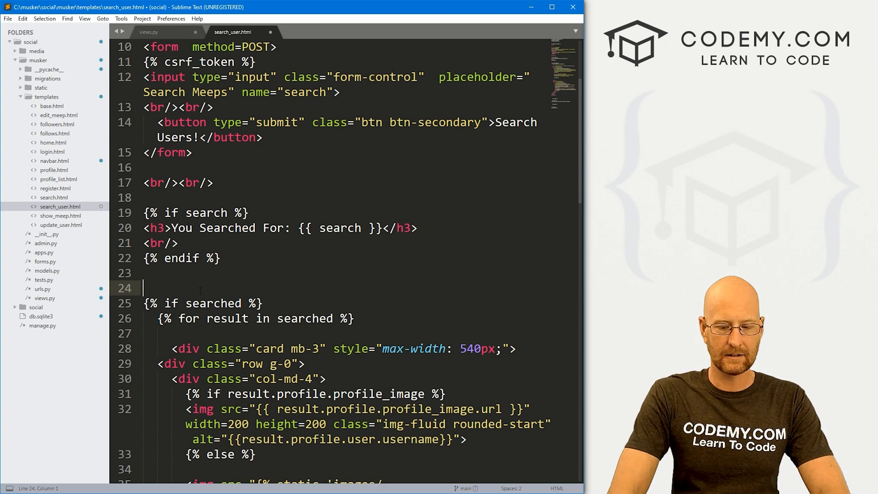
pyautogui.write('==')
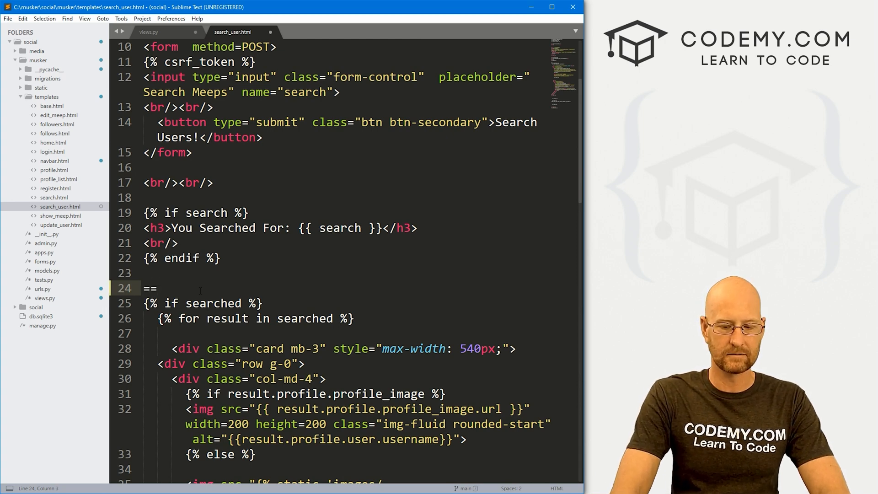
pyautogui.write('{{}}')
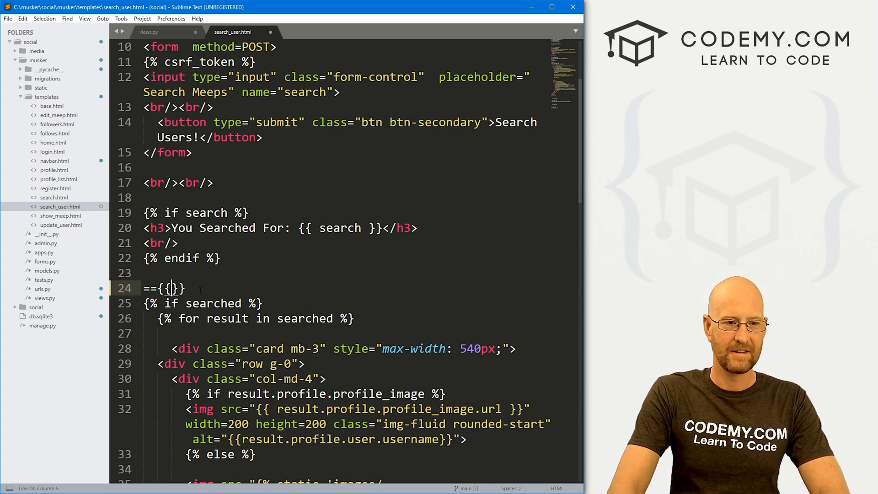
pyautogui.write('searched')
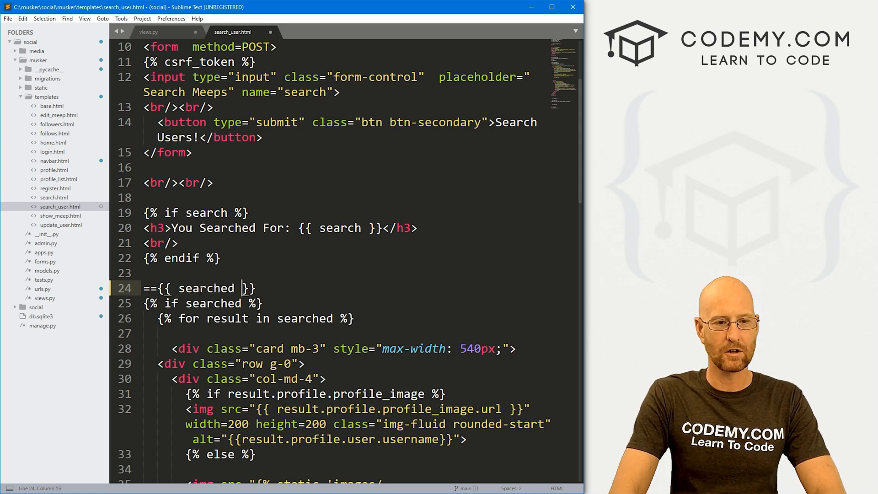
pyautogui.write('==')
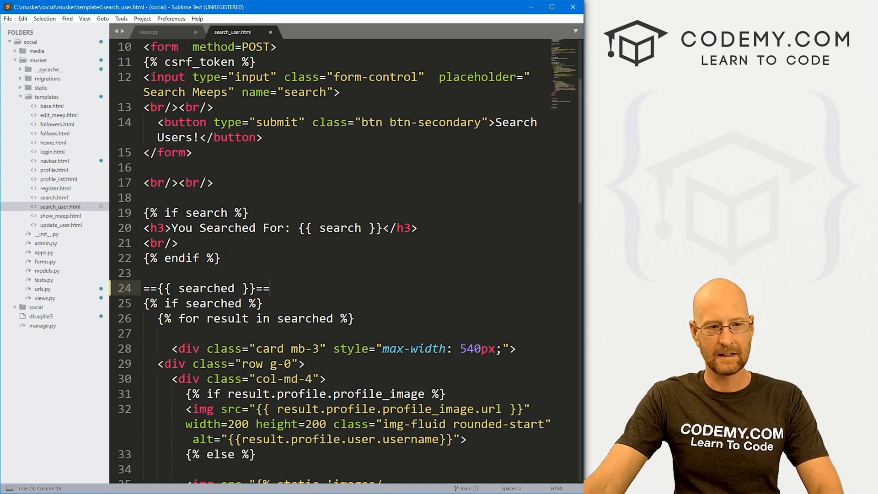
pyautogui.press('ctrl+s')
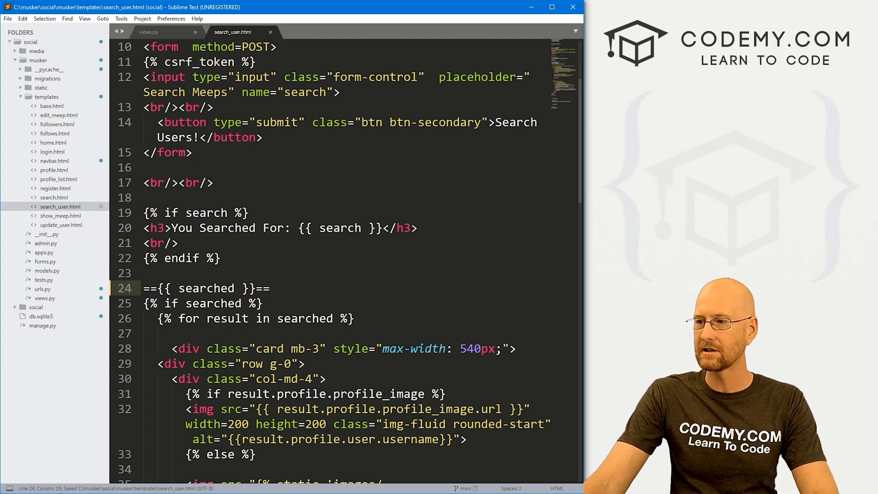
pyautogui.click(45, 30)
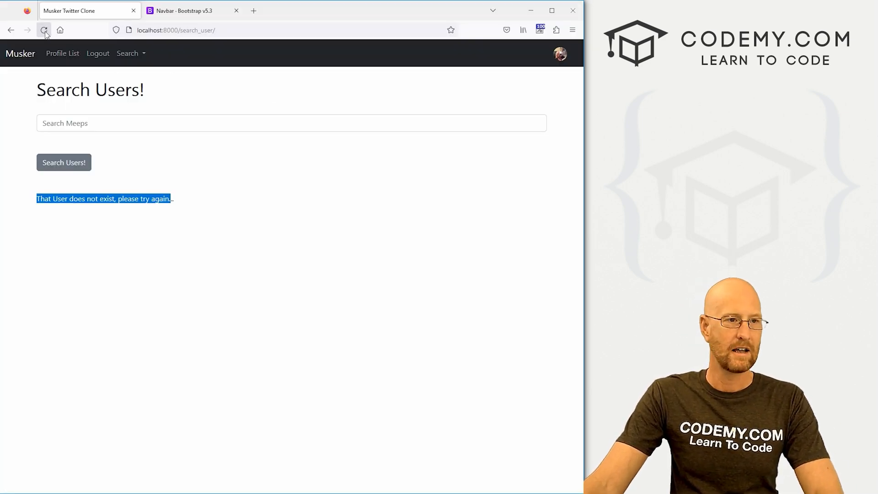
# Step: Reload Musker and search a nonexistent user, revealing an empty QuerySet between the == markers
pyautogui.click(44, 30)
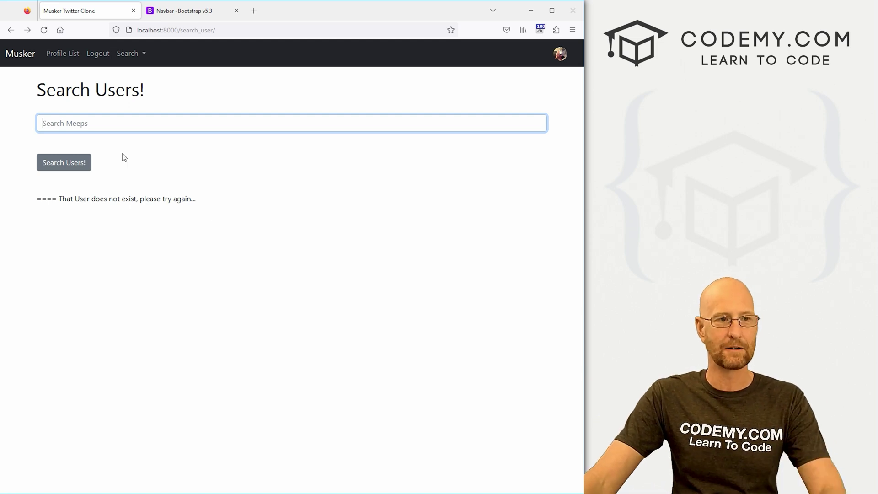
pyautogui.click(63, 162)
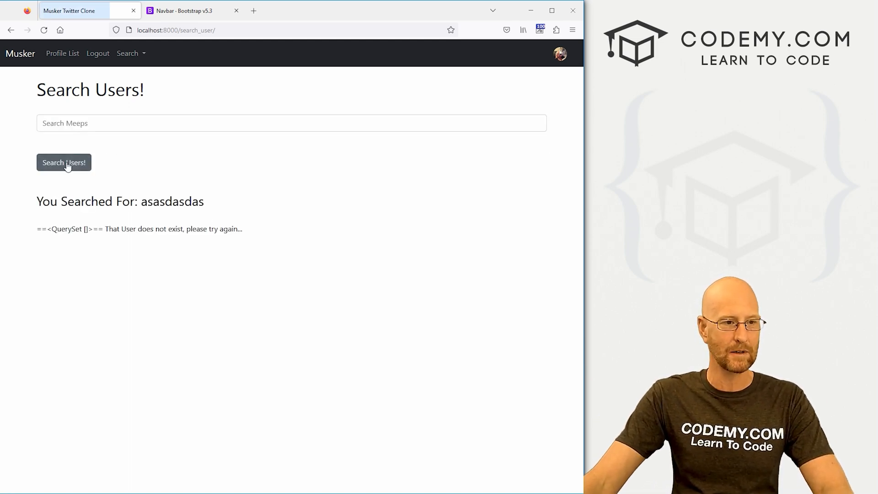
pyautogui.doubleClick(69, 228)
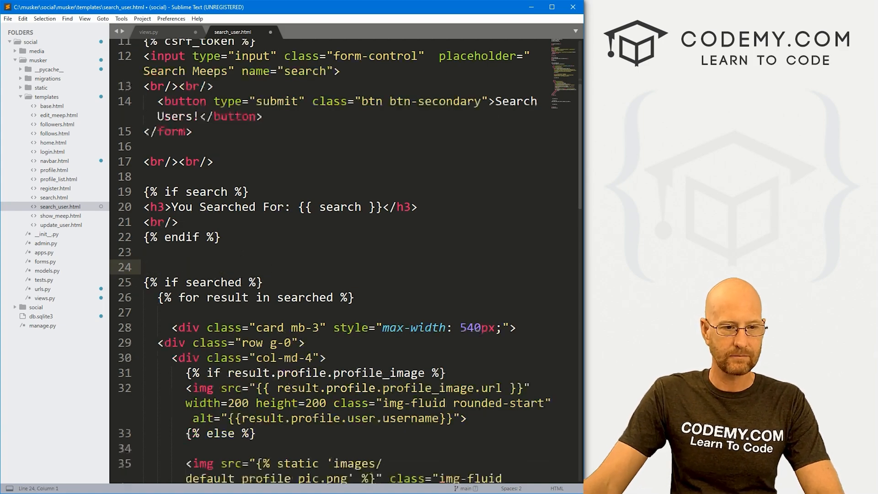
# Step: Write {% if searched == None %} with its else and endif inside the else block
pyautogui.scroll(-3)
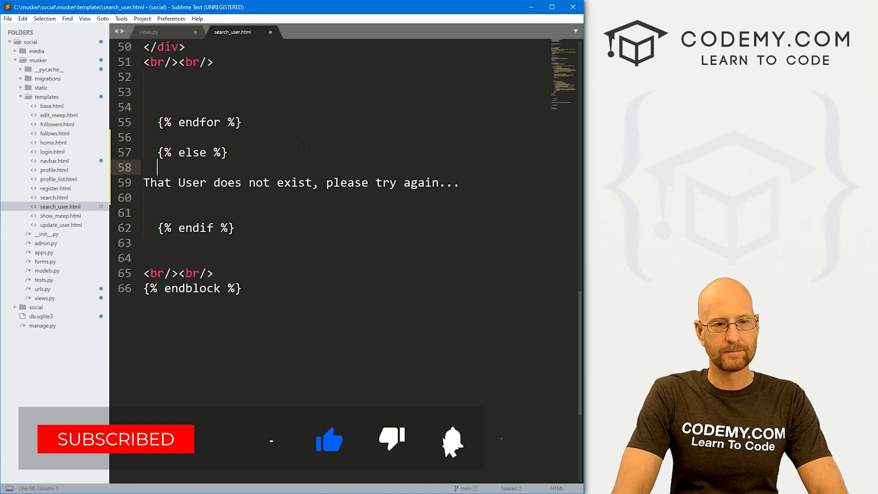
pyautogui.write('{}')
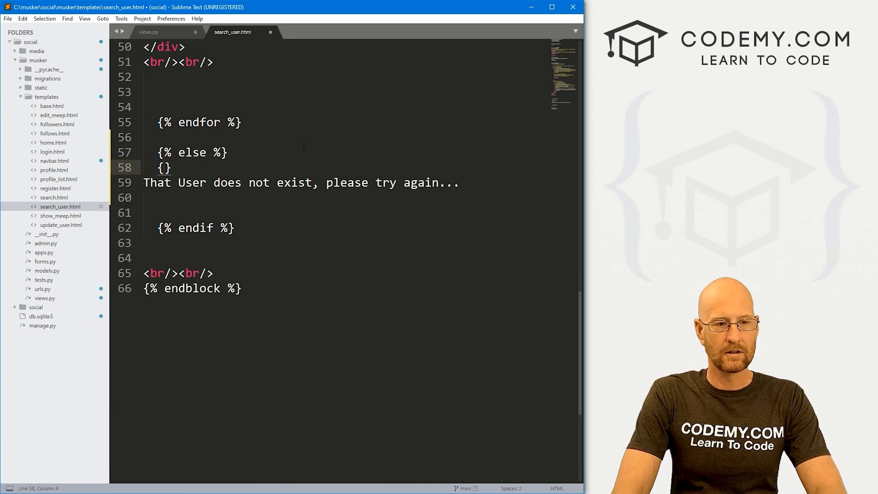
pyautogui.write('%')
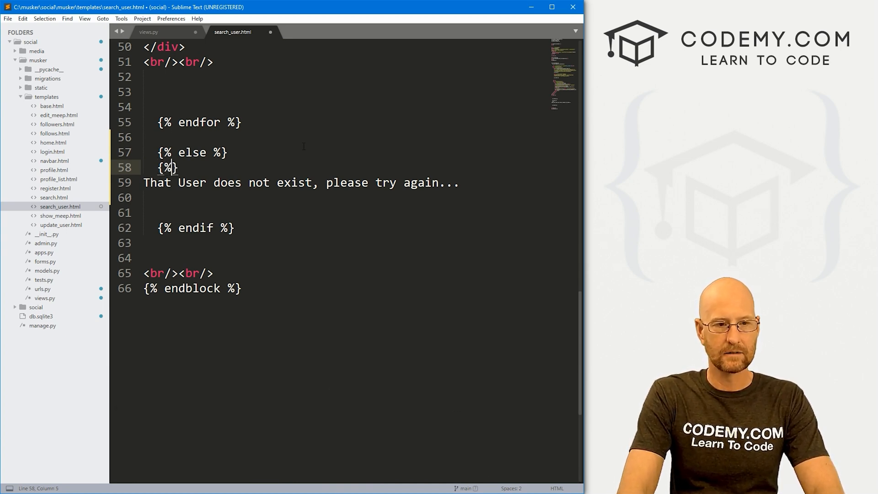
pyautogui.write('if searched == None %')
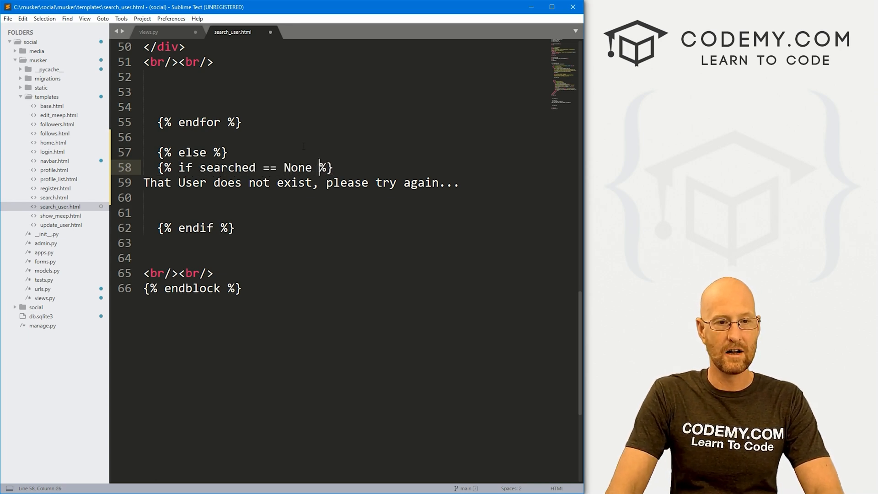
pyautogui.write('{%%}')
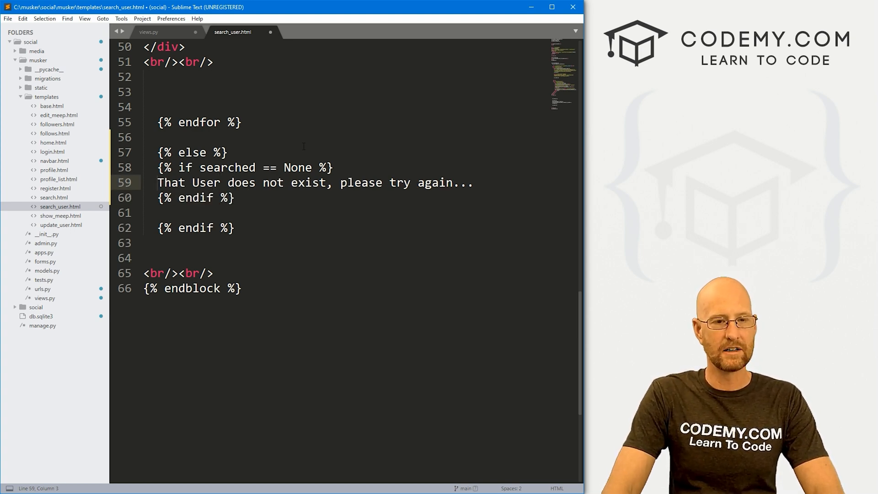
# Step: Move the not-found message line into the new nested branch and save the template
pyautogui.tripleClick(314, 183)
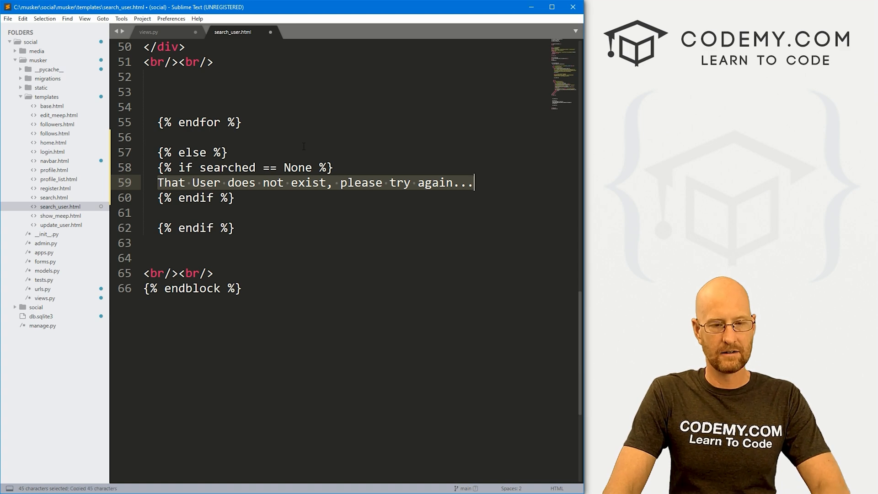
pyautogui.press('Delete')
pyautogui.write('{% else %}')
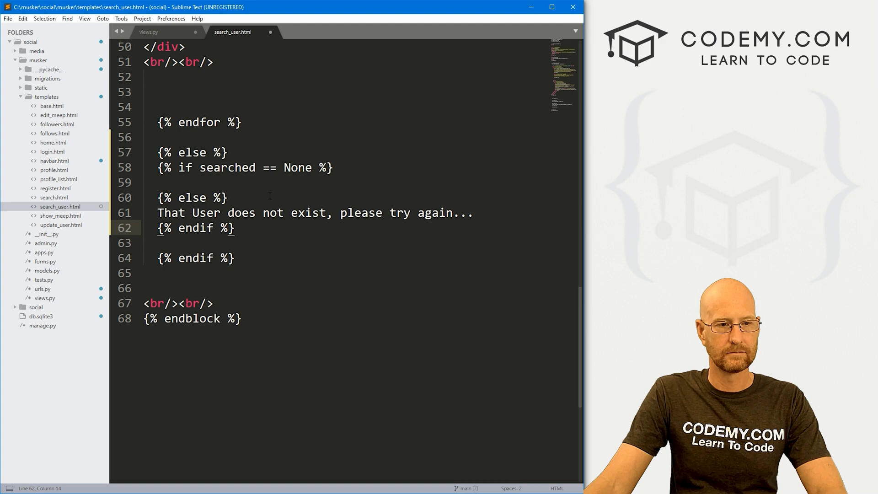
pyautogui.press('ctrl+s')
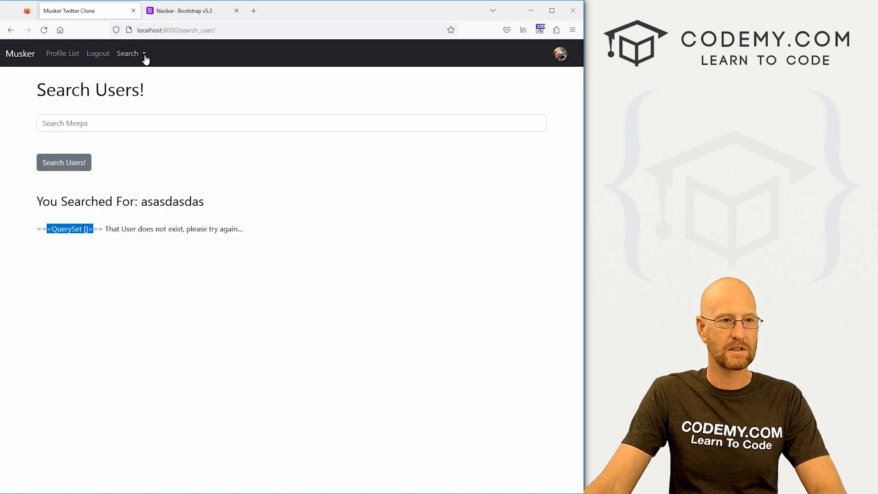
# Step: Go to Search Users and search gibberish 'sa', getting the does-not-exist message
pyautogui.click(128, 53)
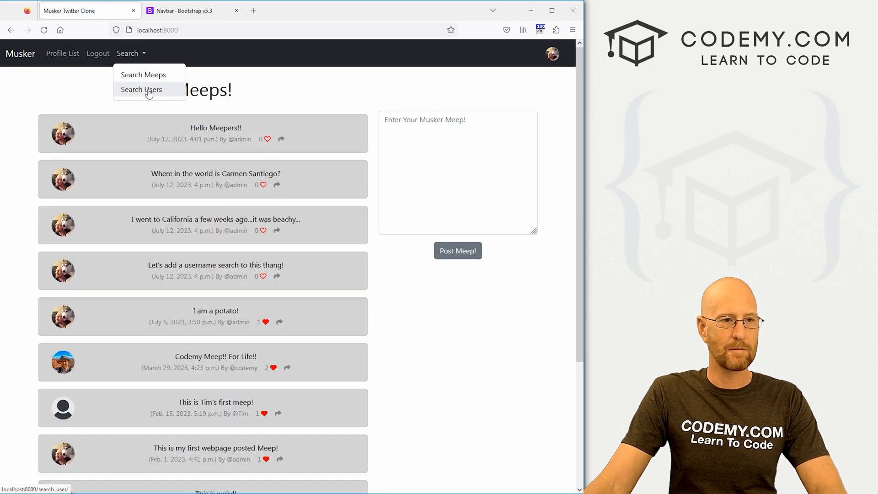
pyautogui.click(141, 90)
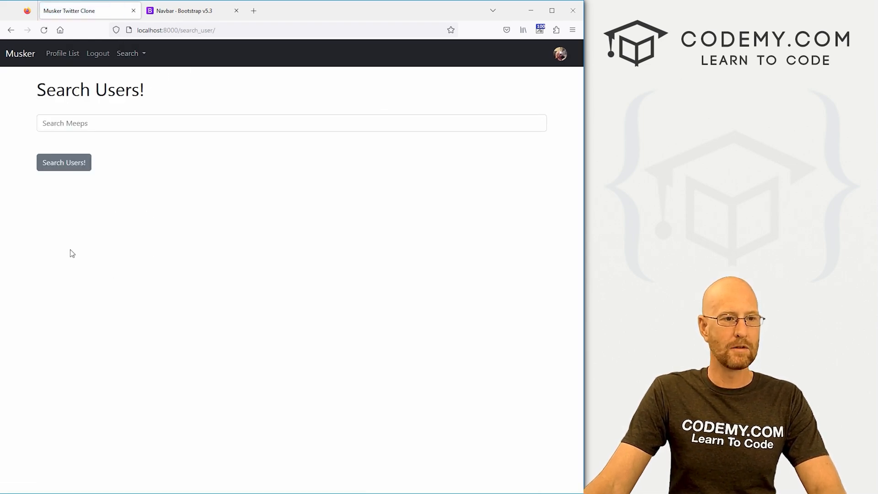
pyautogui.write('sa')
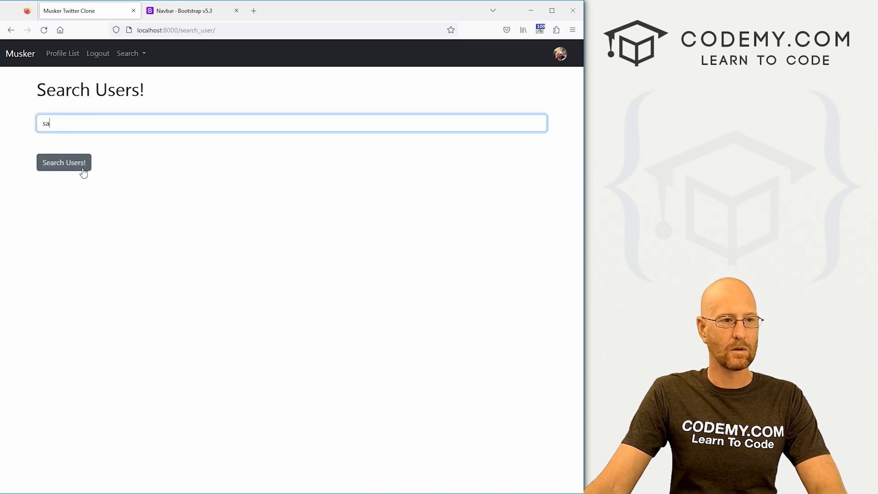
pyautogui.click(63, 162)
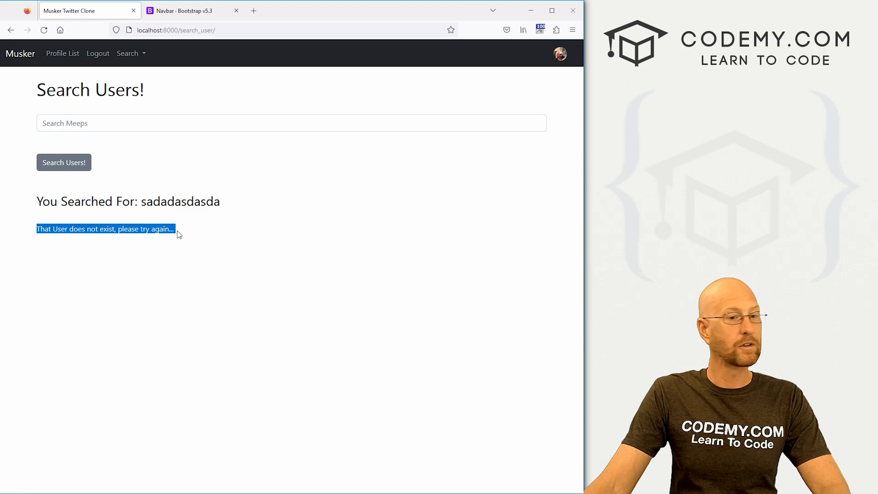
# Step: Search admin and bob to list matching profiles, then 'SASD' to get the not-found message
pyautogui.write('admin')
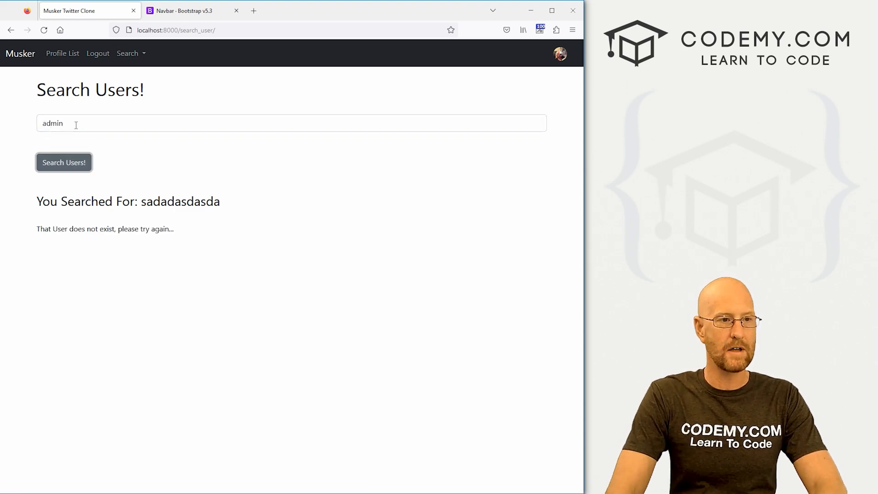
pyautogui.click(63, 162)
pyautogui.write('b')
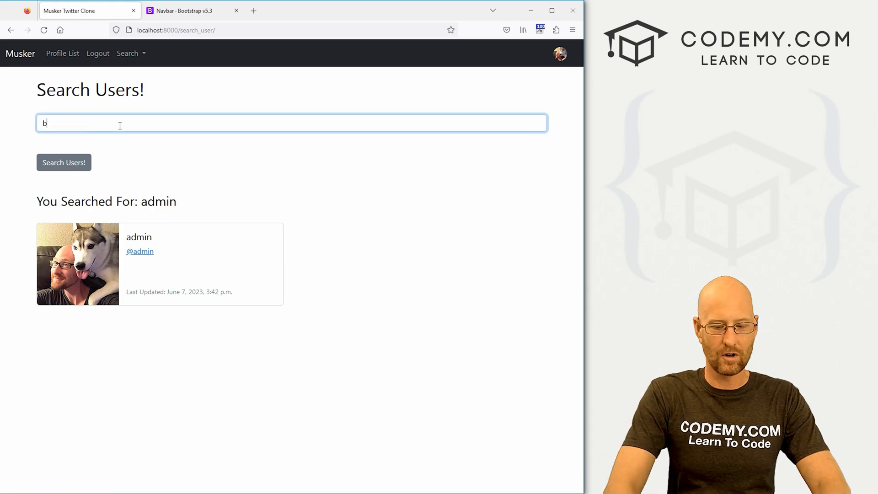
pyautogui.click(63, 162)
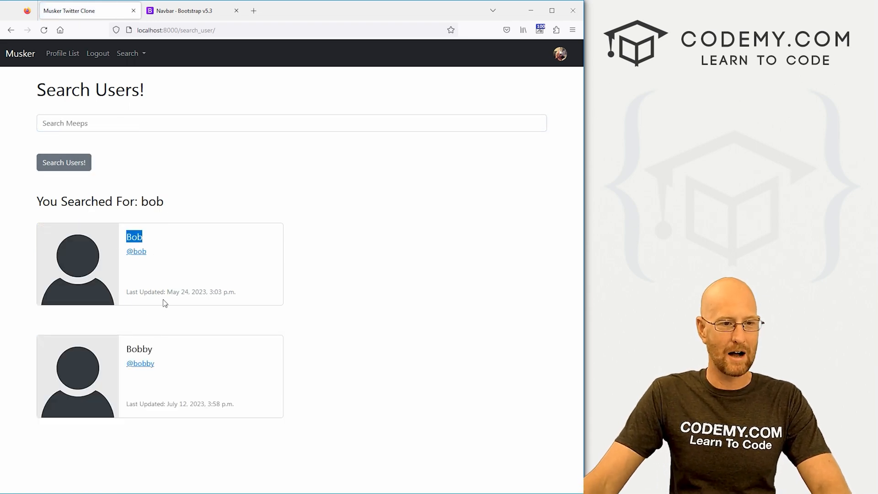
pyautogui.write('SASD')
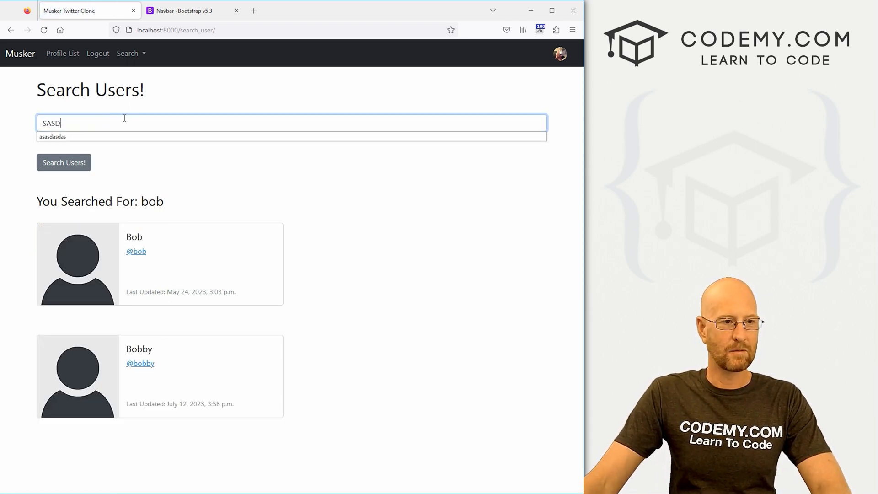
pyautogui.click(63, 162)
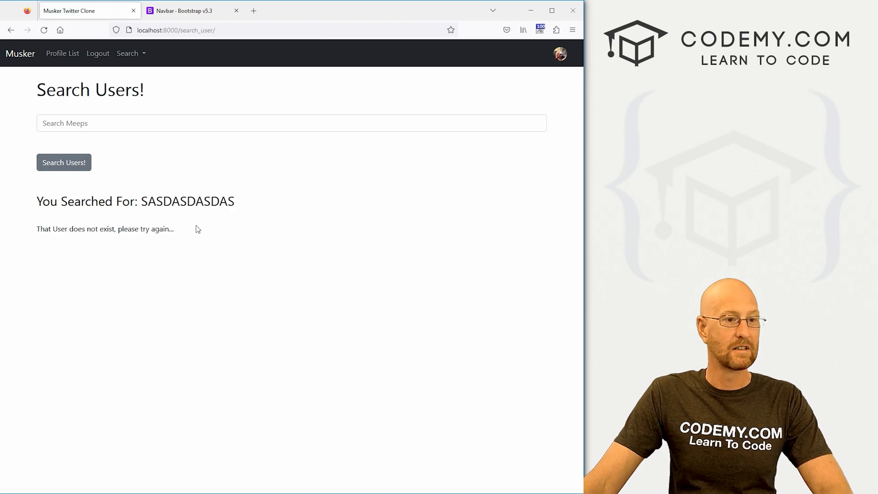
pyautogui.doubleClick(105, 228)
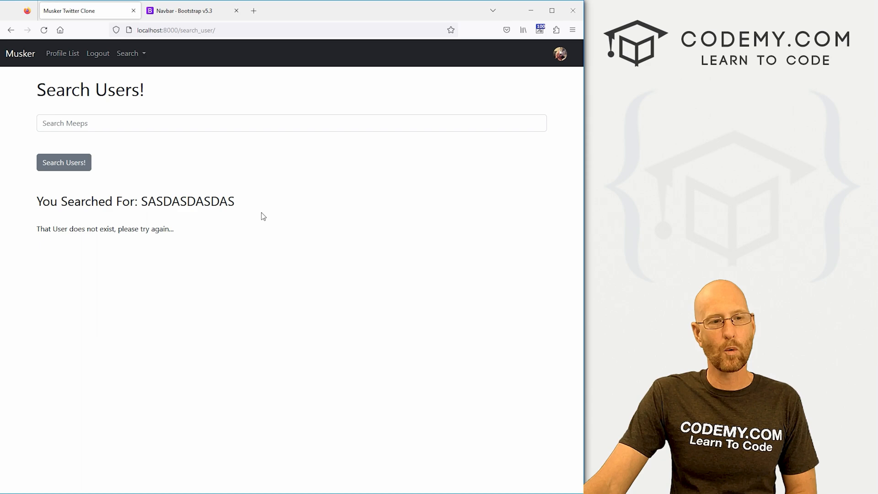
pyautogui.moveTo(494, 178)
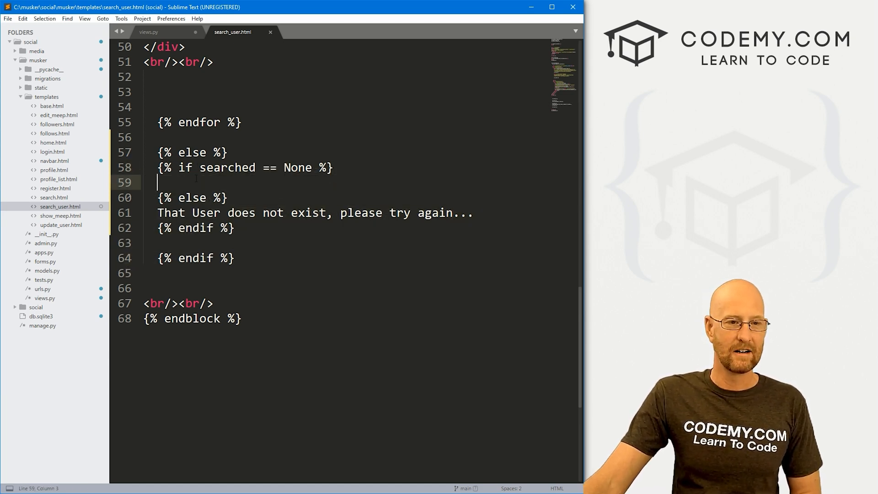
pyautogui.write('//')
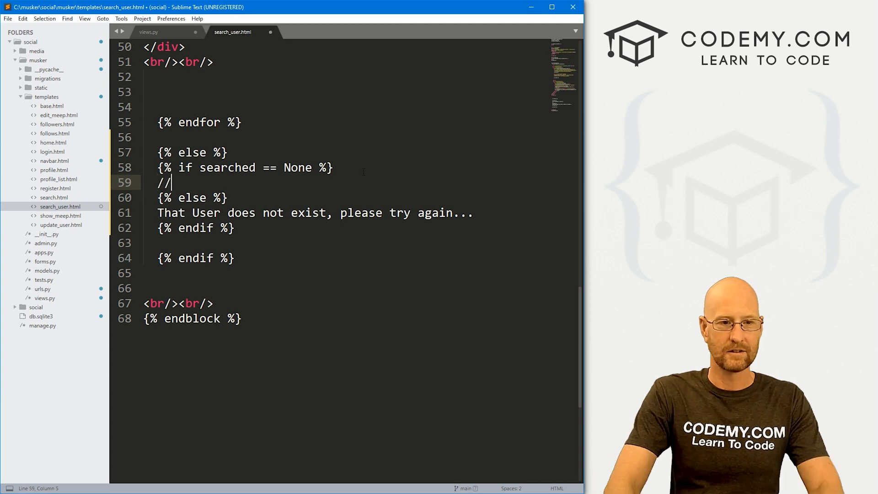
pyautogui.write('nothing')
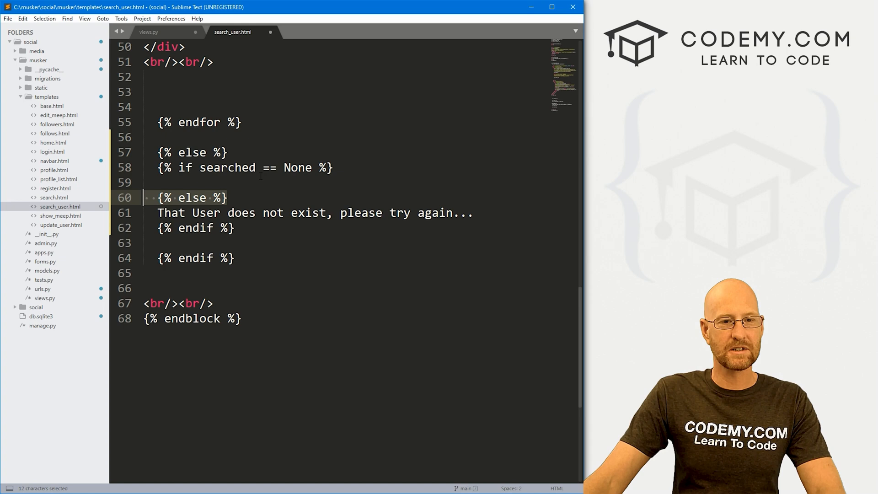
pyautogui.click(192, 213)
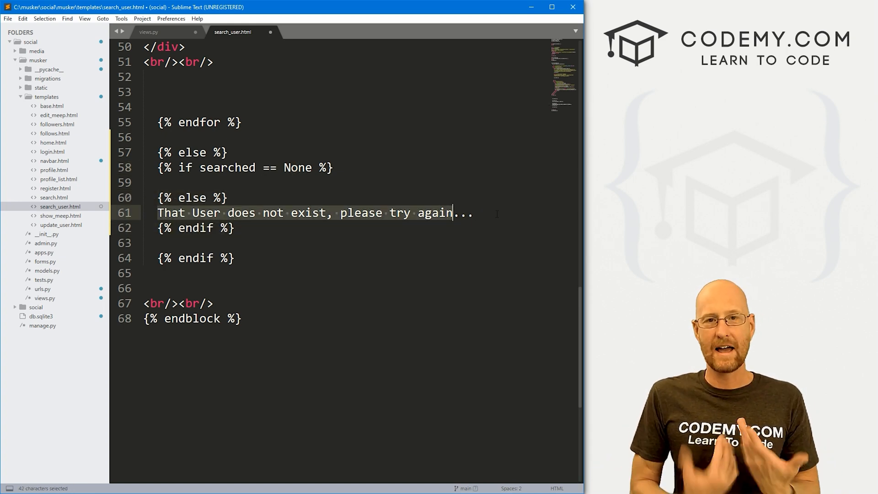
pyautogui.click(298, 213)
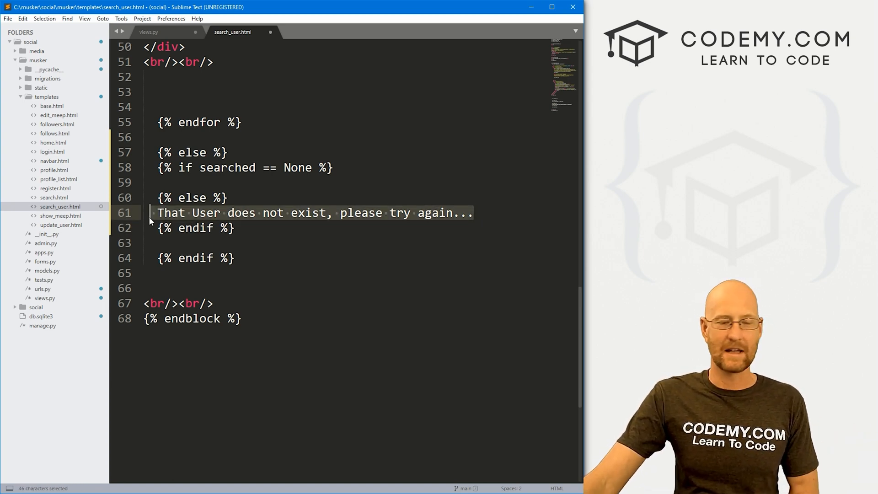
pyautogui.scroll(3)
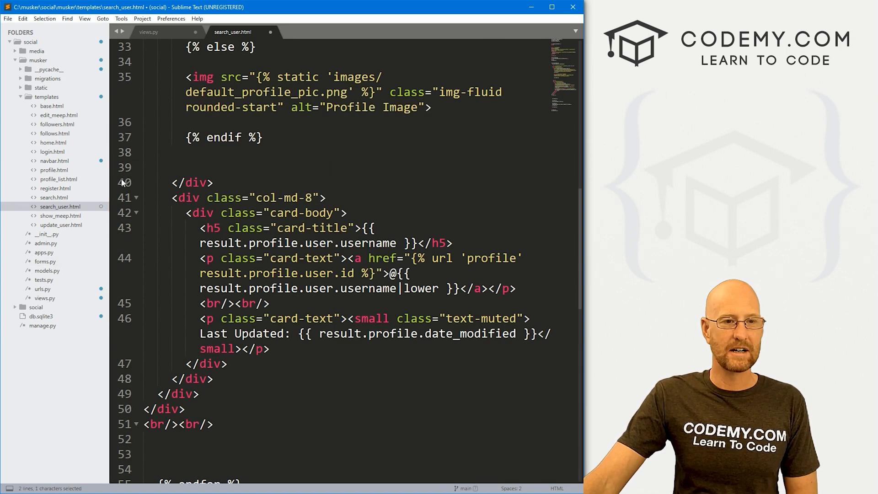
pyautogui.click(227, 363)
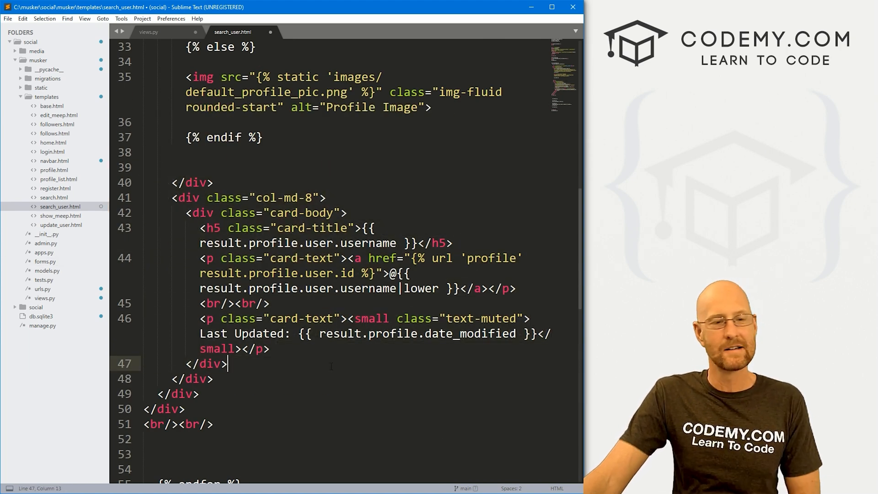